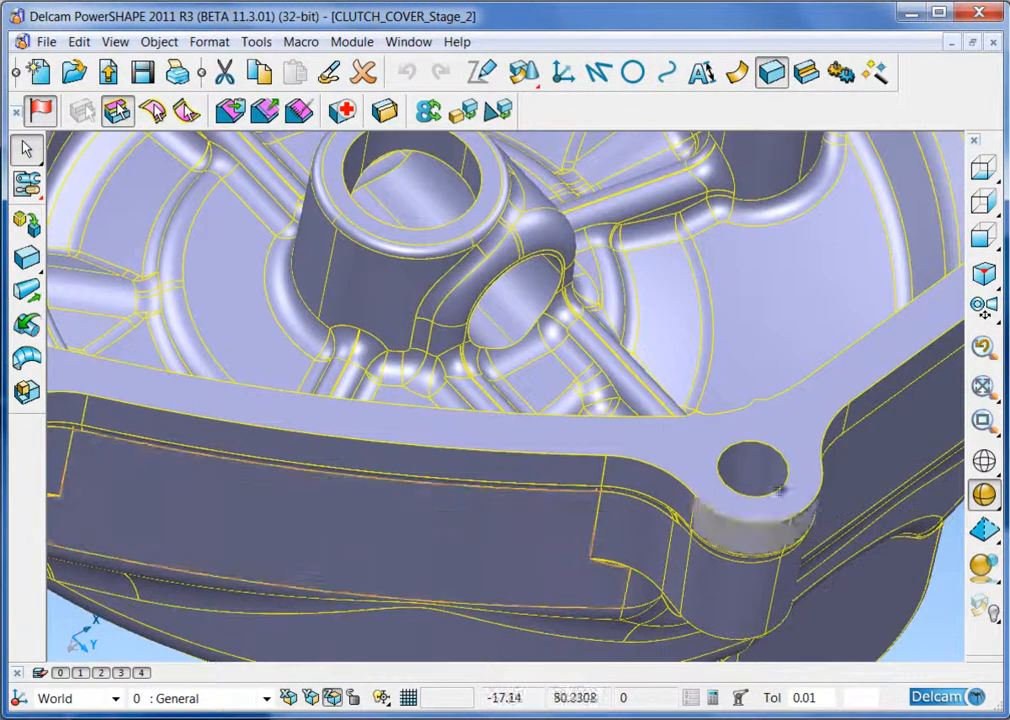
Shift-select the fixing-hole faces around the clutch cover rim for extraction.
{"action": "left_click", "coordinate": [758, 470]}
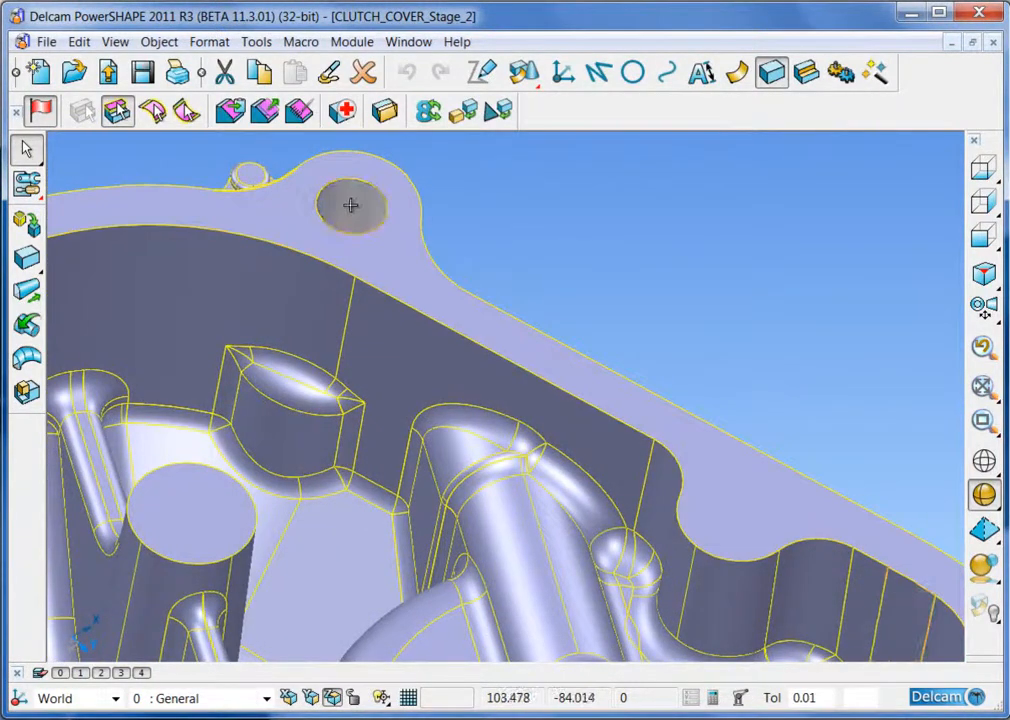
{"action": "left_click", "coordinate": [352, 204]}
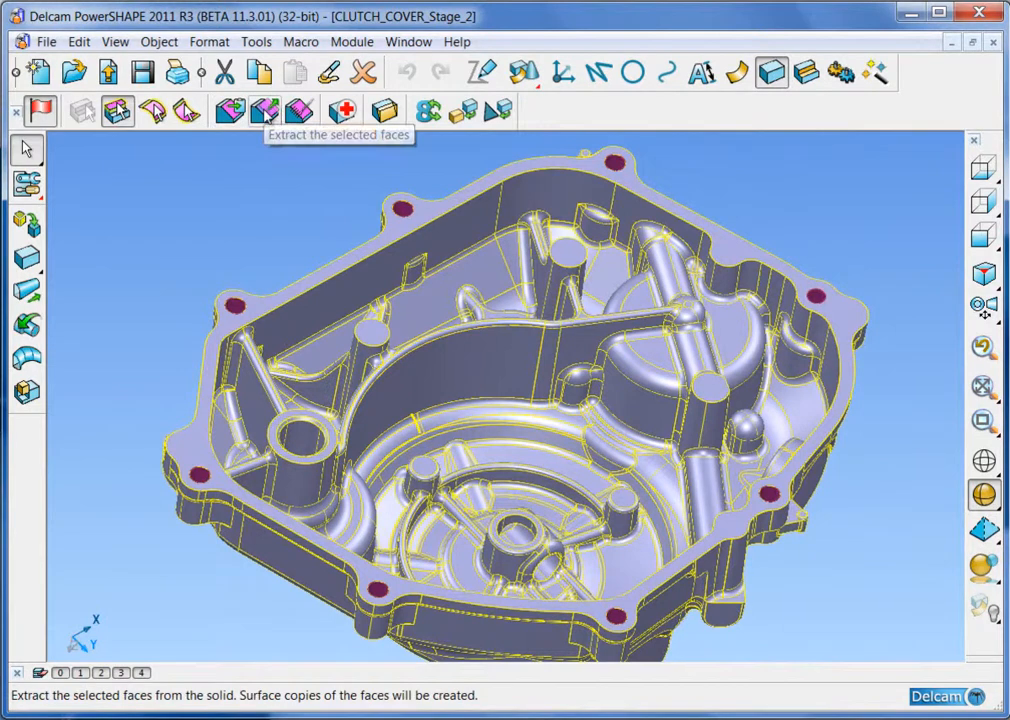
Extract the selected hole faces and make the Clutch_Body solid active.
{"action": "left_click", "coordinate": [264, 110]}
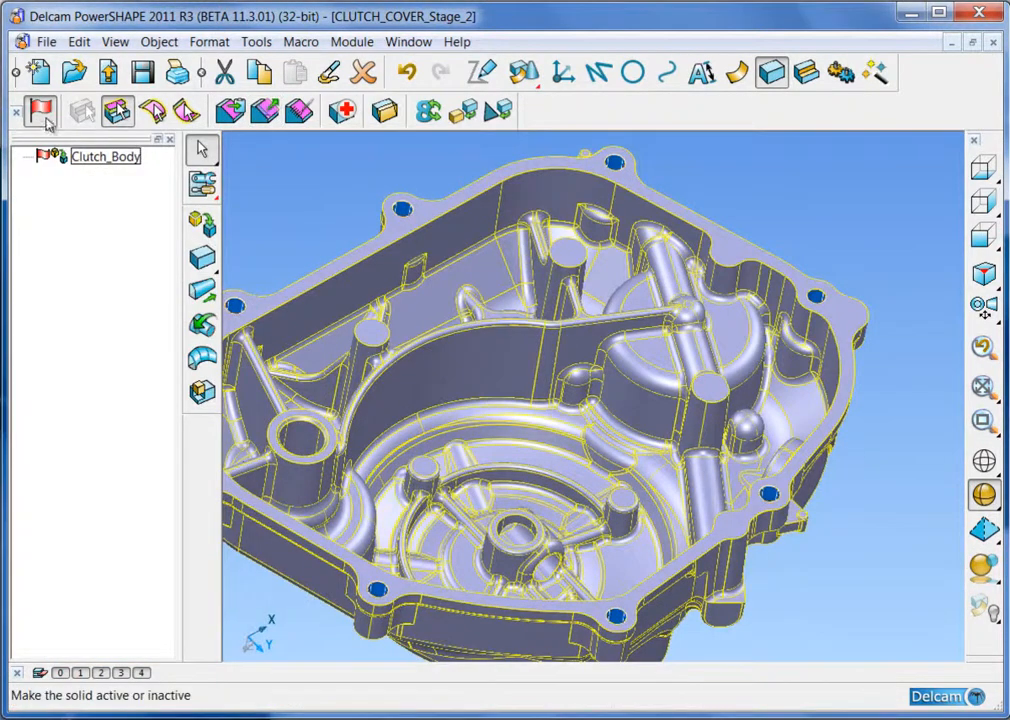
{"action": "left_click", "coordinate": [42, 112]}
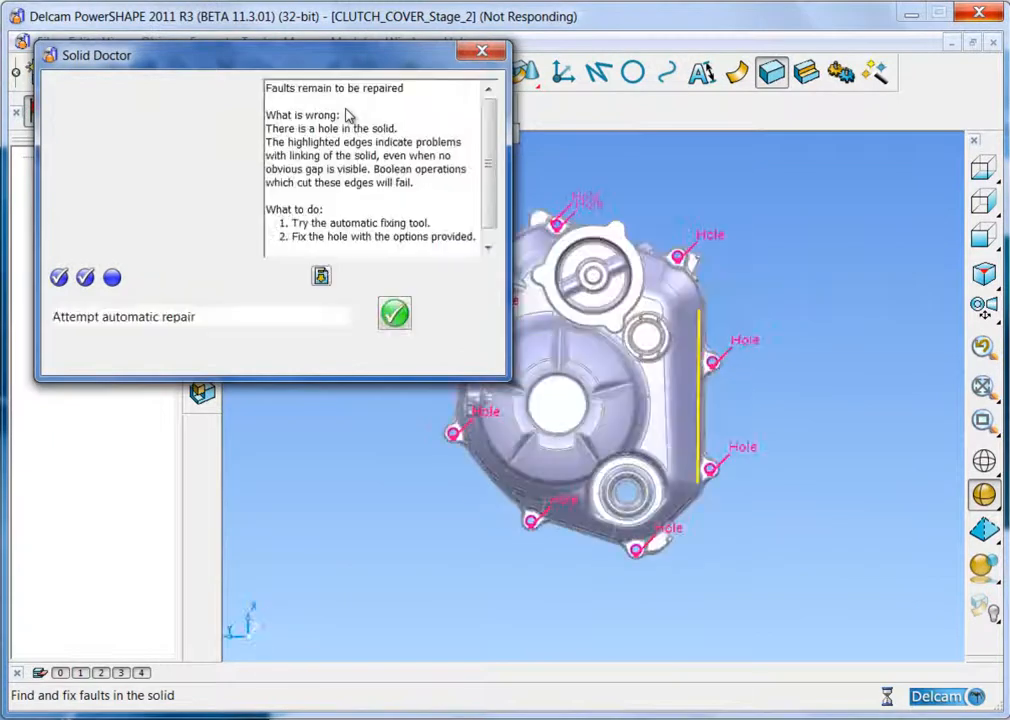
Run Solid Doctor's automatic repair on the 16 large holes.
{"action": "left_click", "coordinate": [394, 312]}
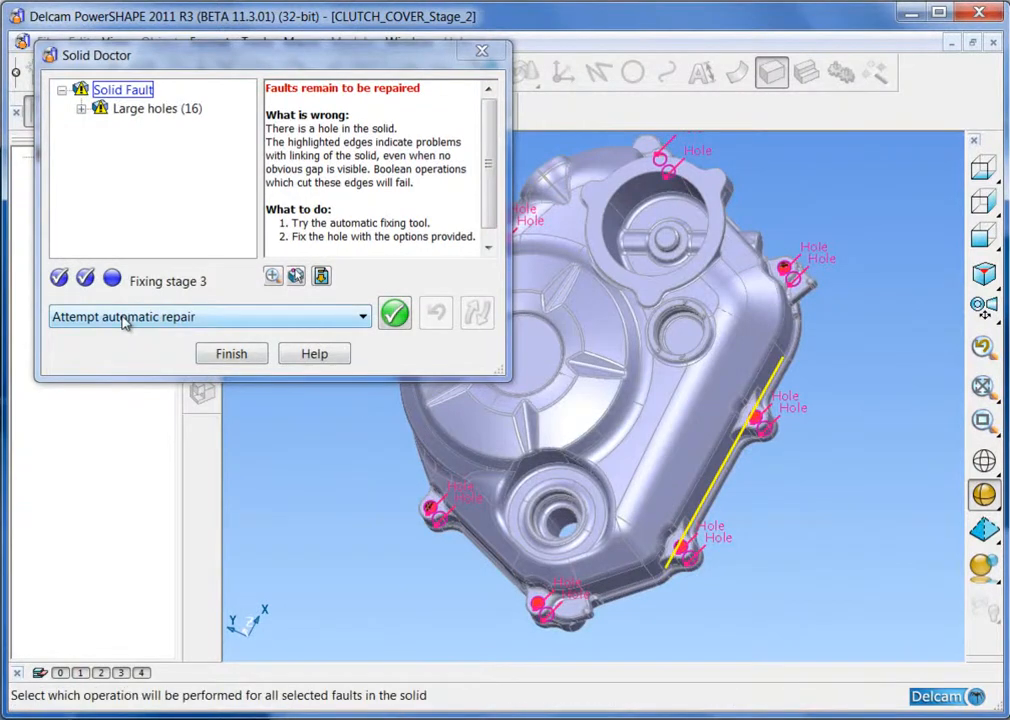
{"action": "left_click", "coordinate": [394, 312]}
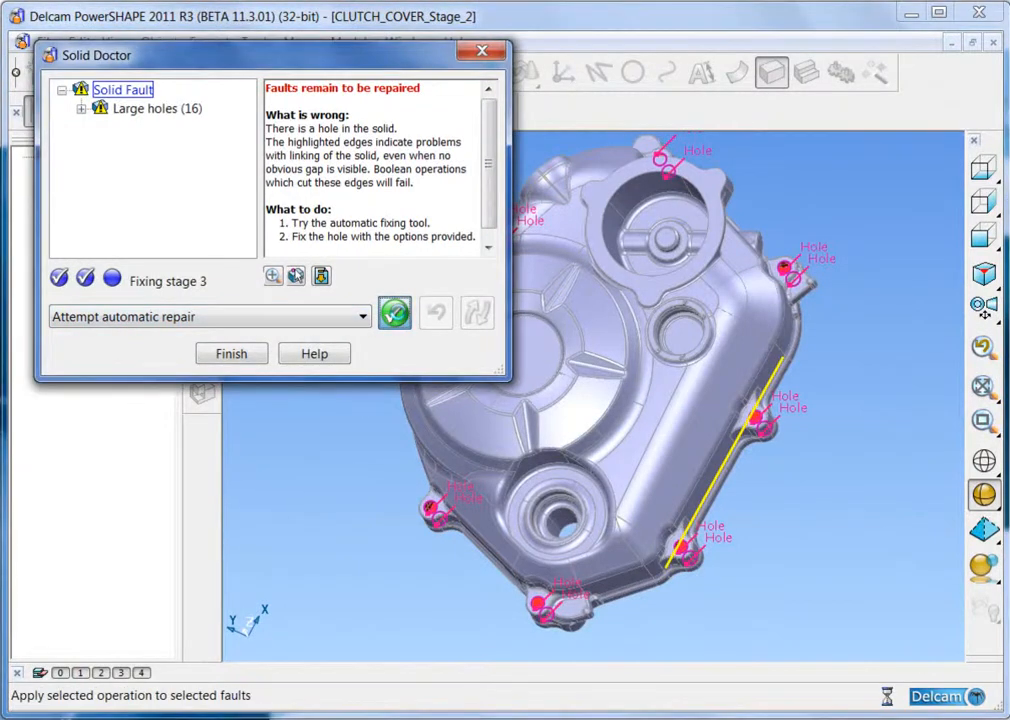
{"action": "left_click", "coordinate": [392, 312]}
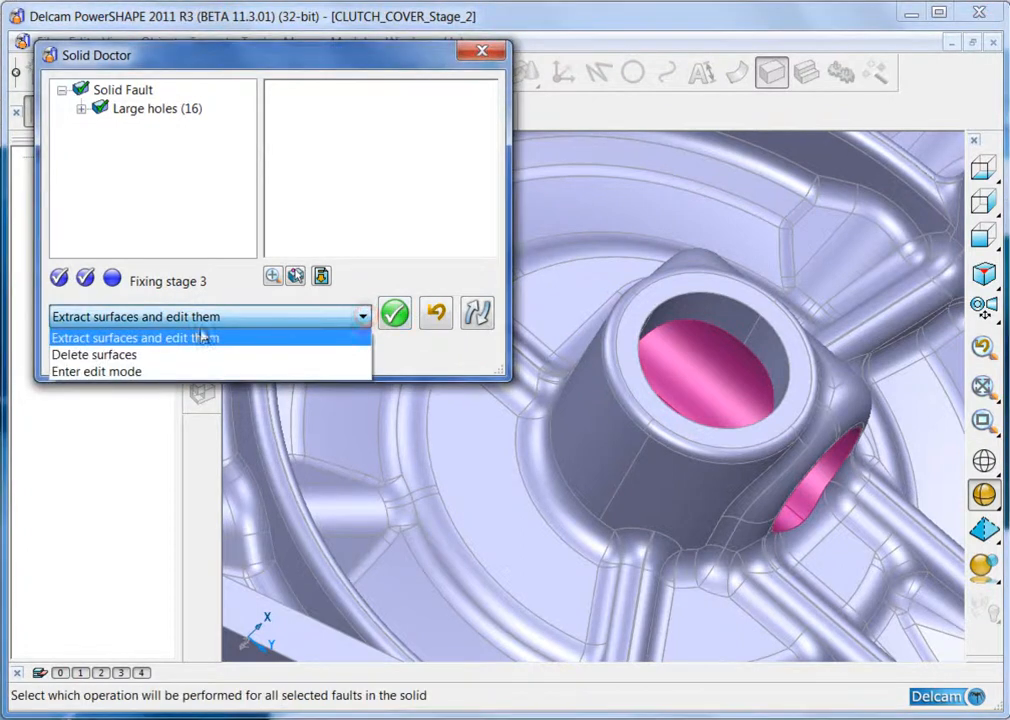
Delete the boss hole surfaces and apply automatic repair to the gap they leave.
{"action": "left_click", "coordinate": [94, 354]}
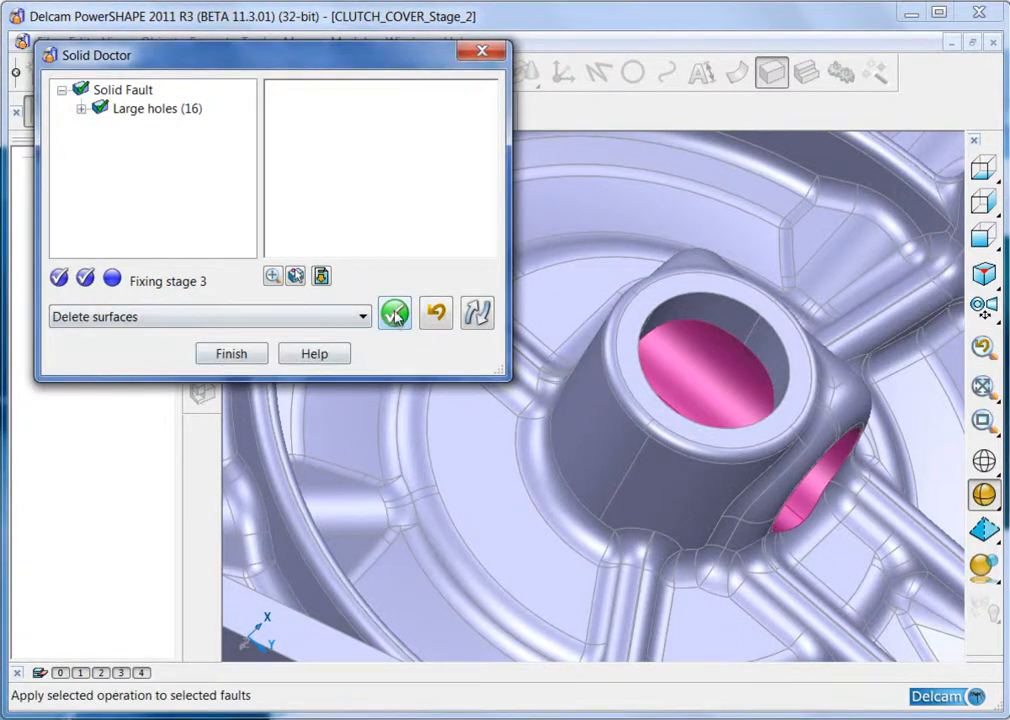
{"action": "left_click", "coordinate": [392, 312]}
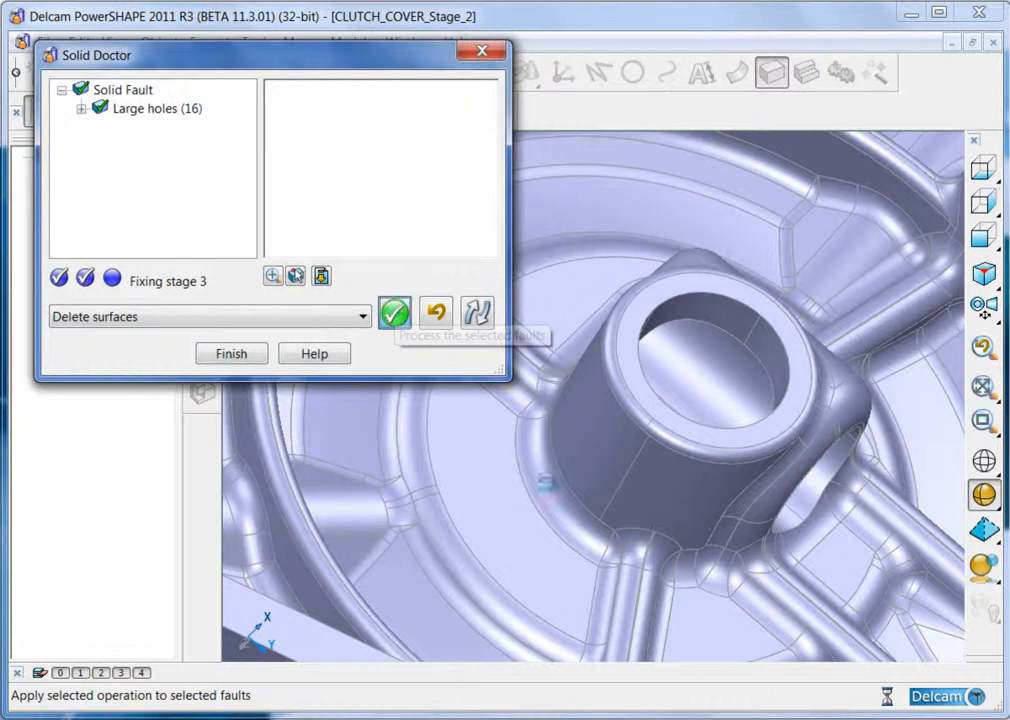
{"action": "left_click", "coordinate": [394, 312]}
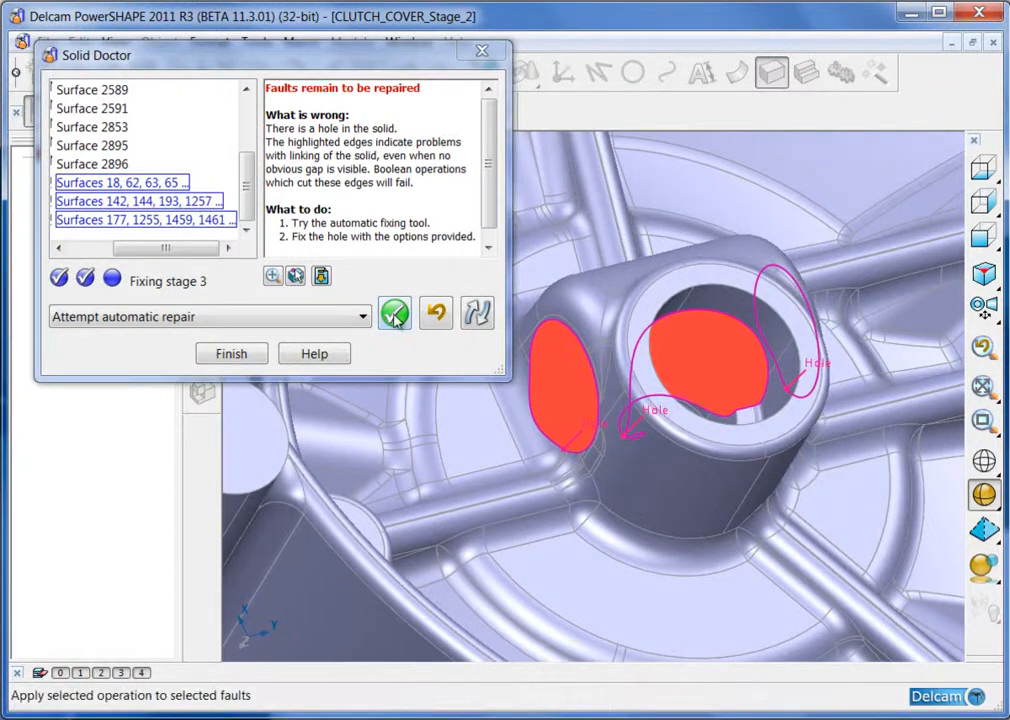
{"action": "left_click", "coordinate": [392, 312]}
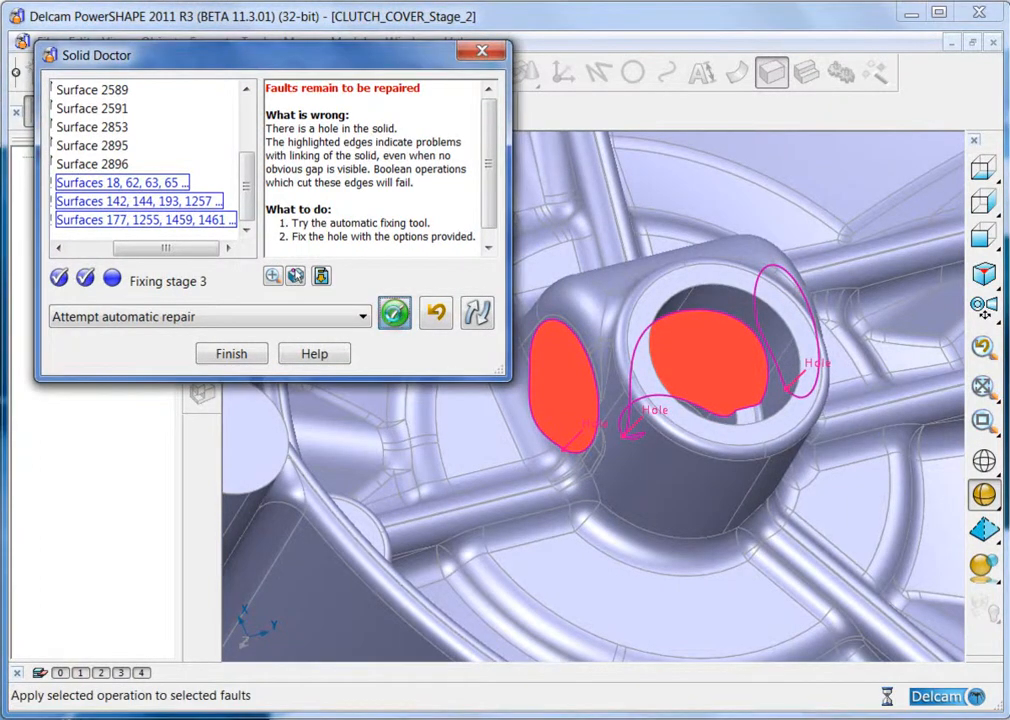
Confirm the repair and re-check the solid until all faults are reported fixed.
{"action": "left_click", "coordinate": [392, 312]}
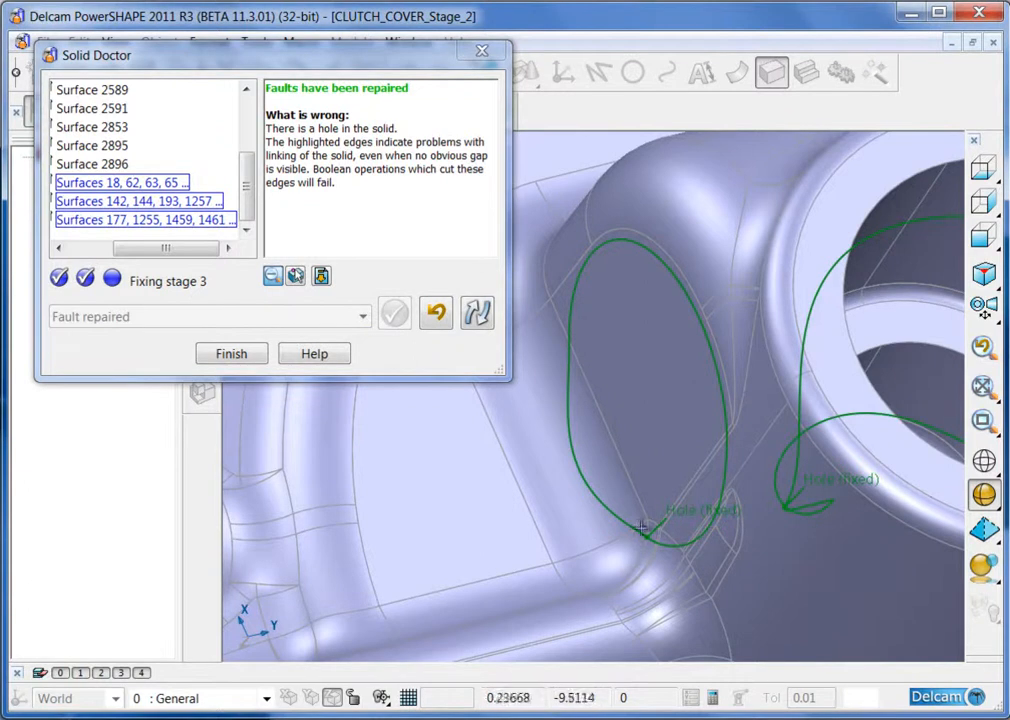
{"action": "mouse_move", "coordinate": [502, 360]}
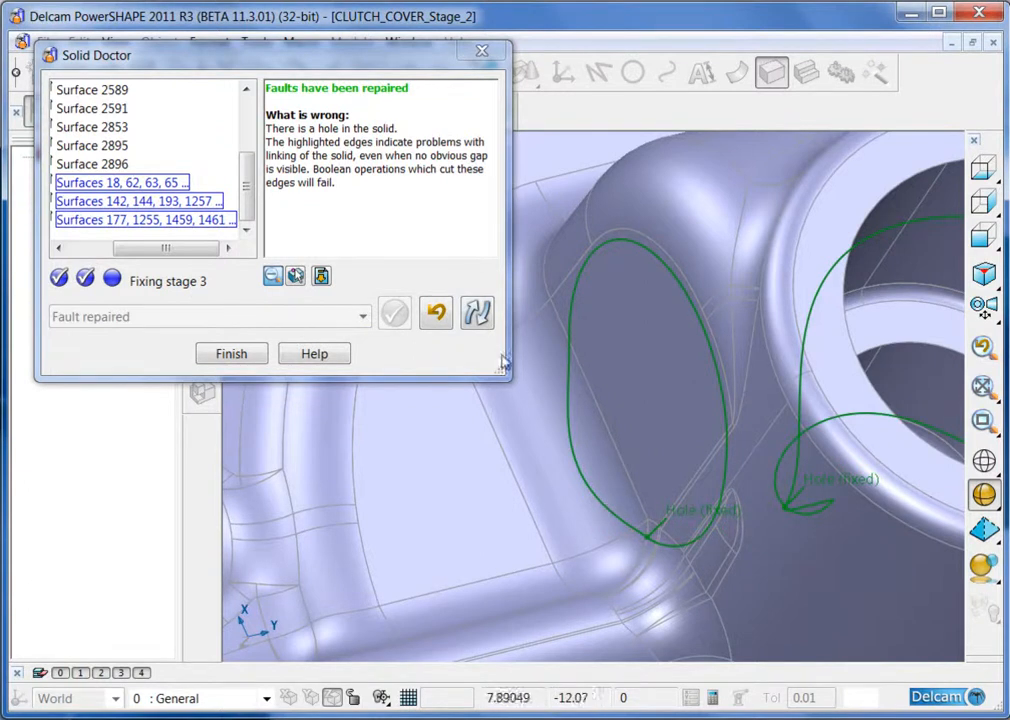
{"action": "left_click", "coordinate": [476, 312]}
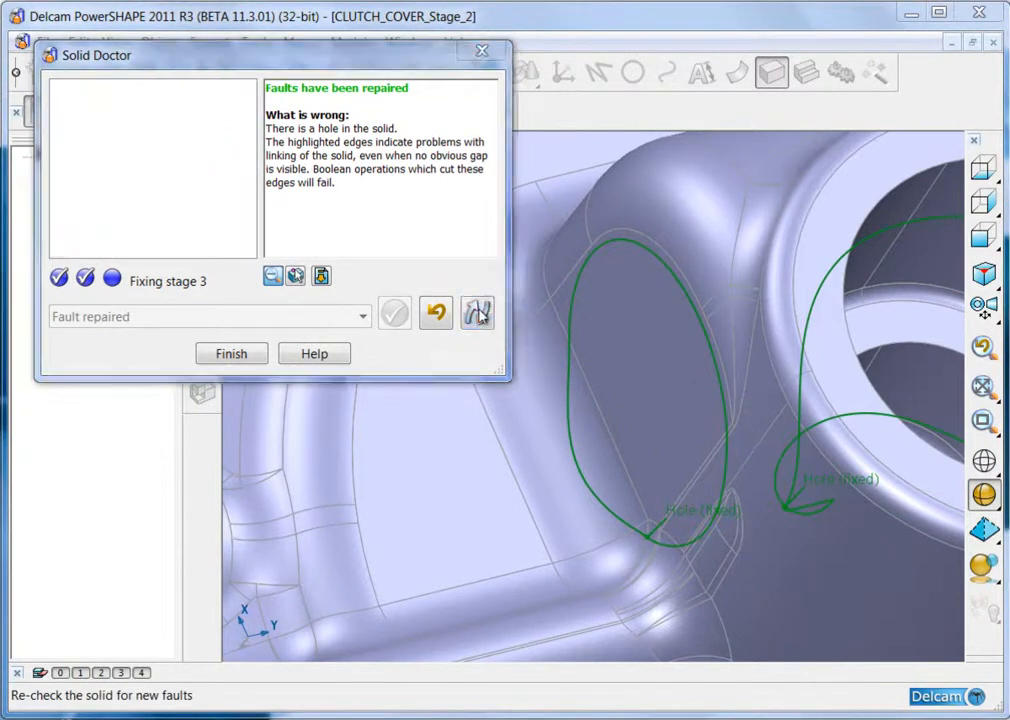
{"action": "left_click", "coordinate": [476, 312]}
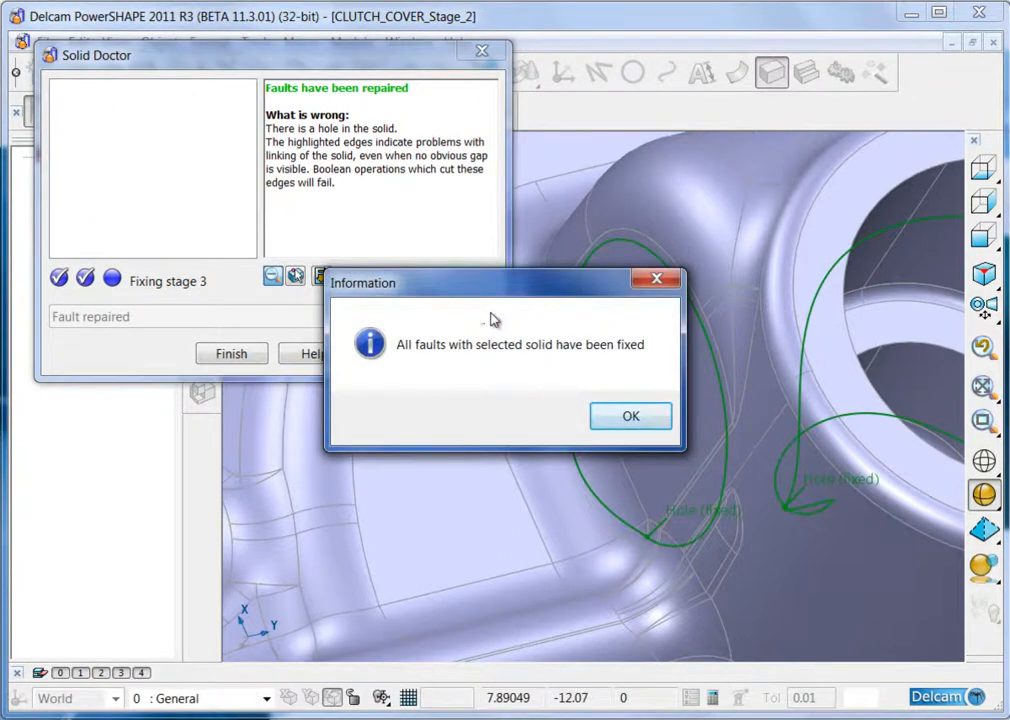